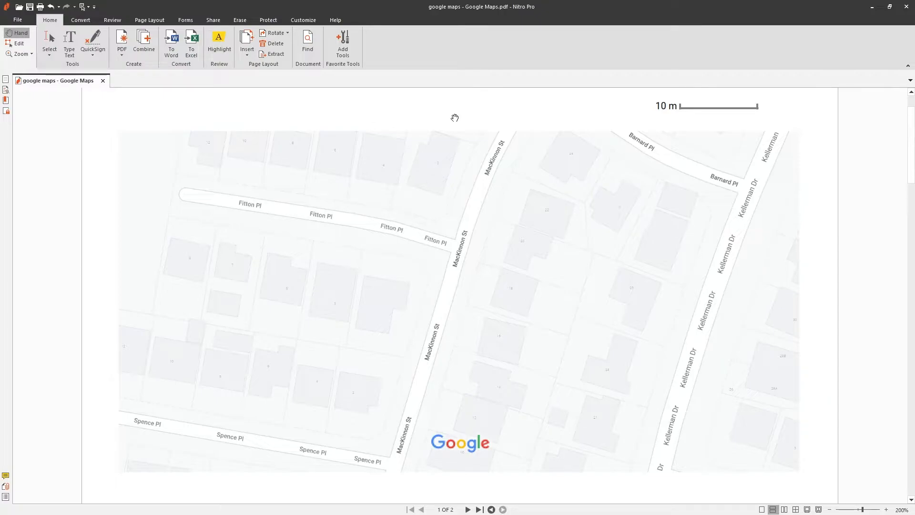
pyautogui.moveTo(233, 62)
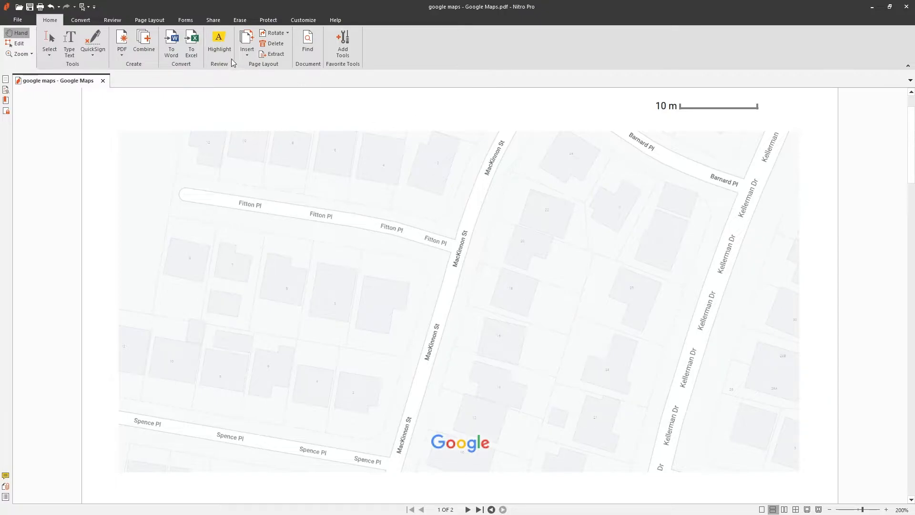
# Step: Switch to the Review tools to reach the Measure > Calibration command
pyautogui.click(112, 19)
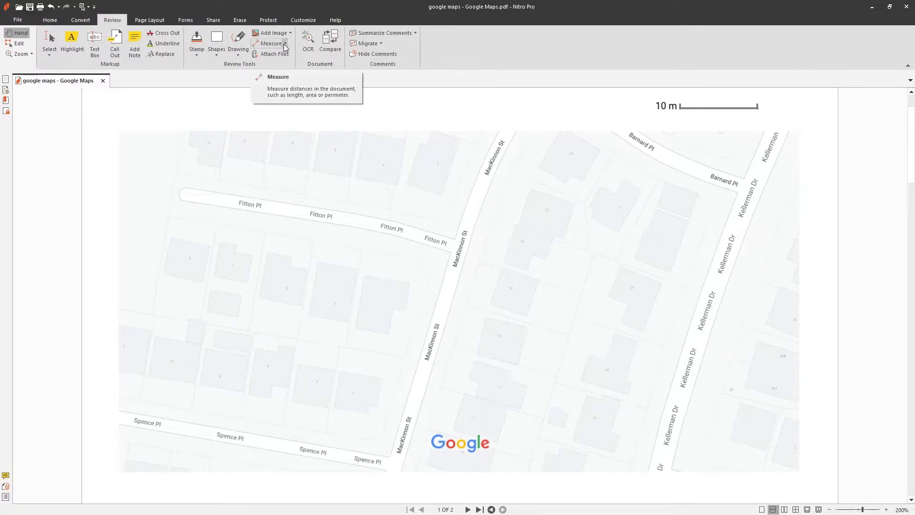
pyautogui.moveTo(297, 93)
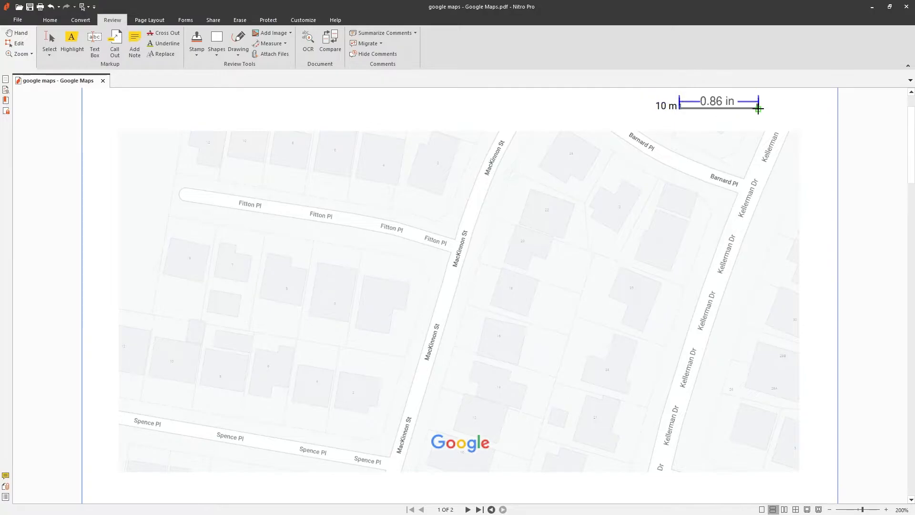
# Step: Finish the calibration line, set its length to 10 metres, apply to all pages and confirm replacing existing scales
pyautogui.click(759, 108)
pyautogui.write('10')
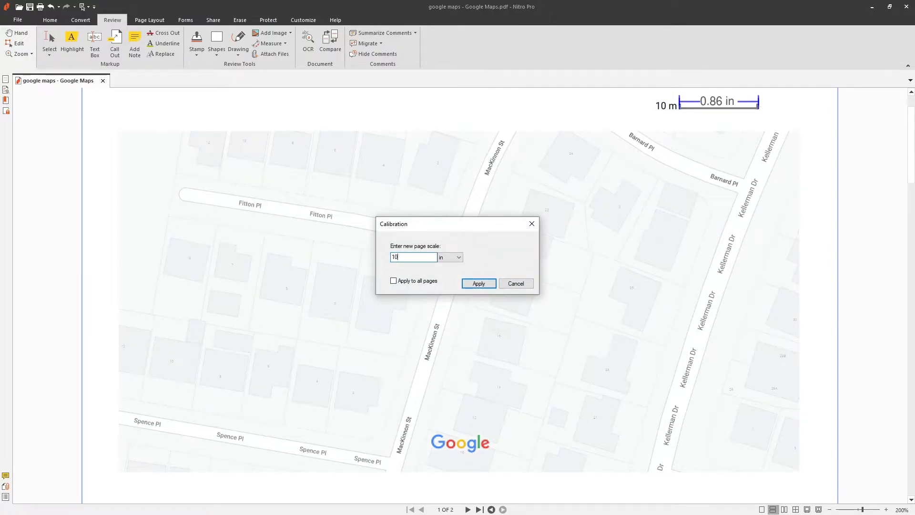
pyautogui.click(460, 257)
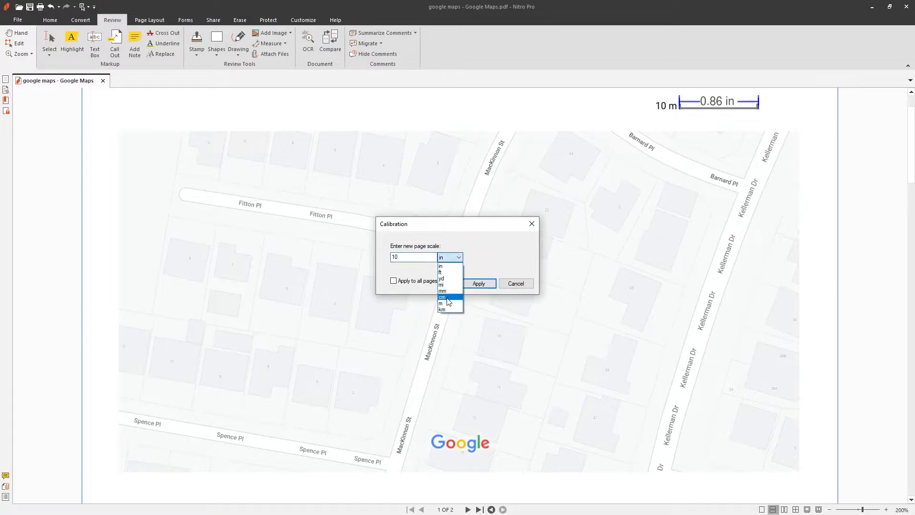
pyautogui.click(441, 303)
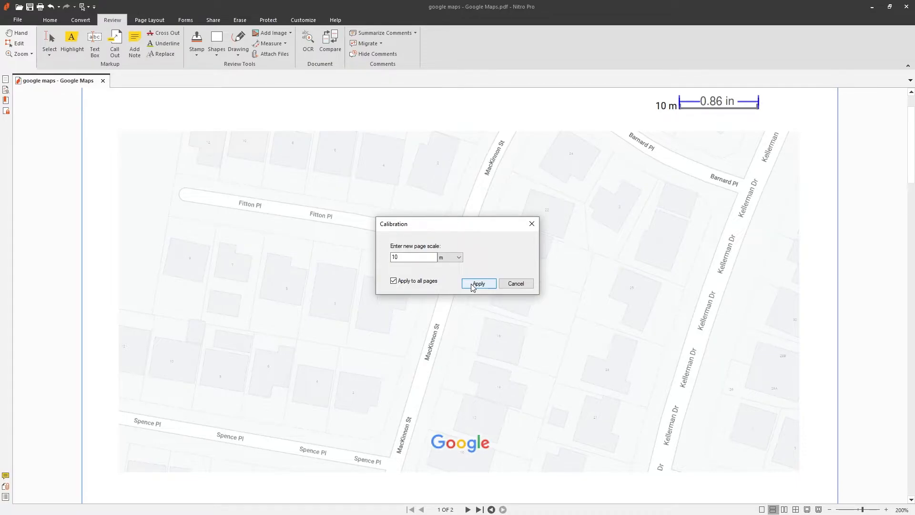
pyautogui.click(479, 284)
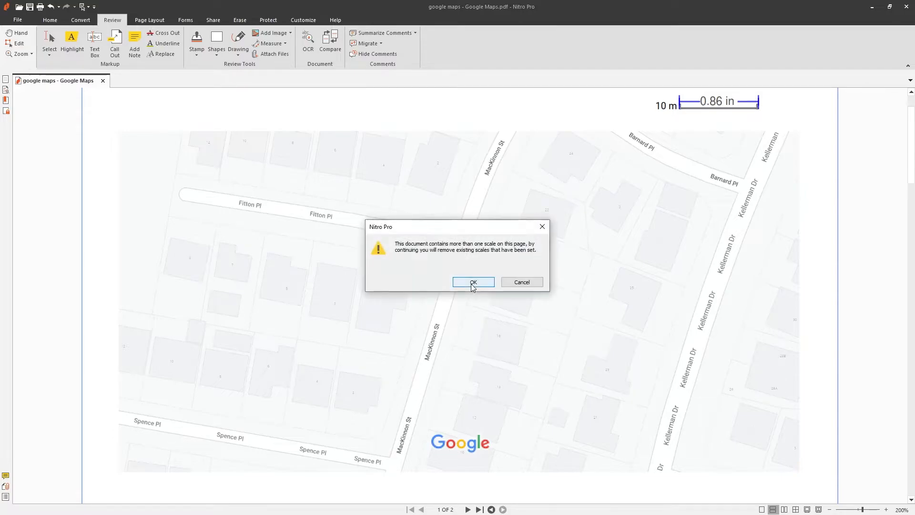
pyautogui.click(474, 281)
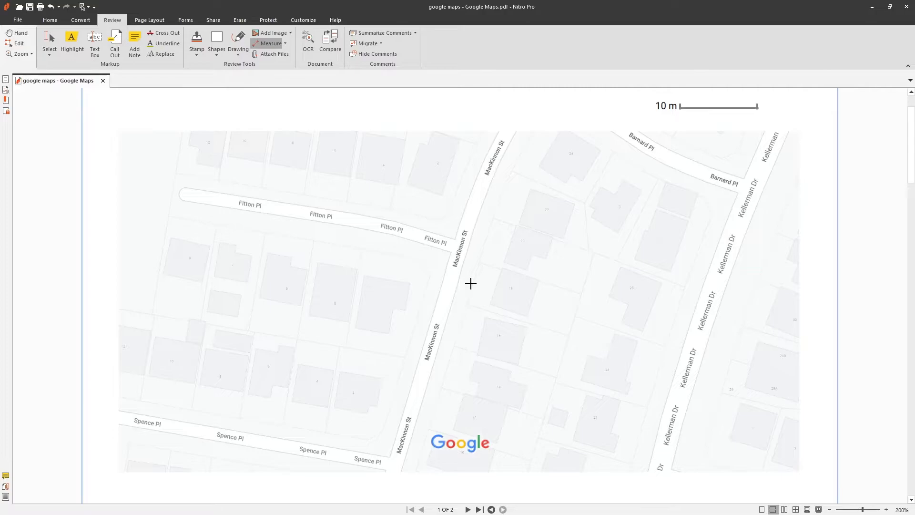
# Step: Draw a Distance measurement along Fitton Pl to MacKinnon St, reading 34.92 m
pyautogui.click(270, 43)
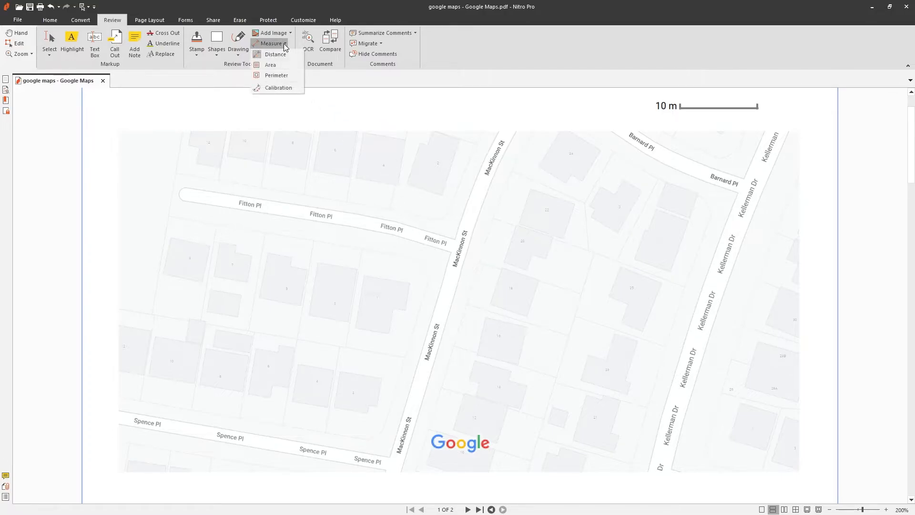
pyautogui.click(275, 55)
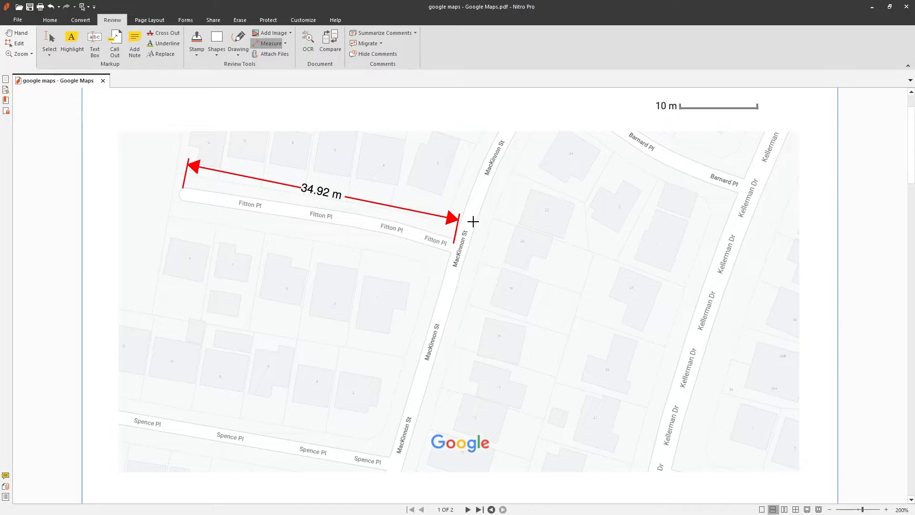
pyautogui.click(453, 219)
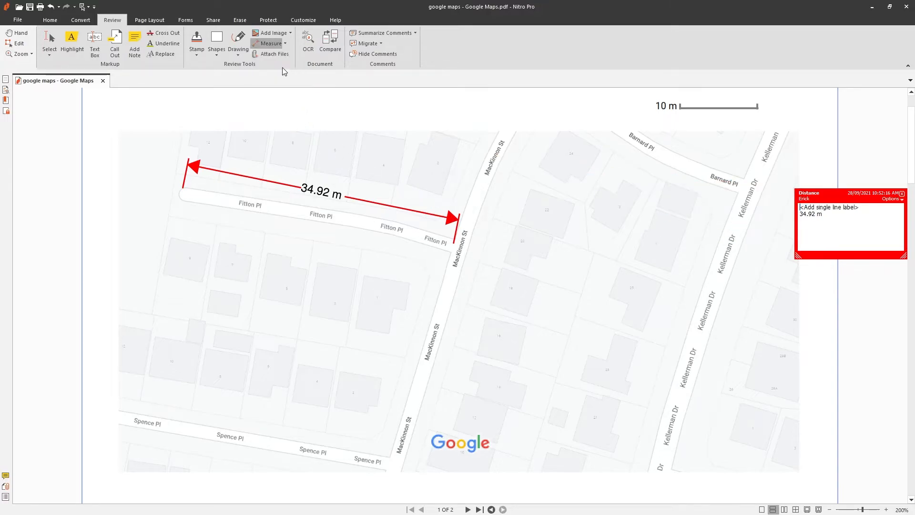
pyautogui.moveTo(169, 215)
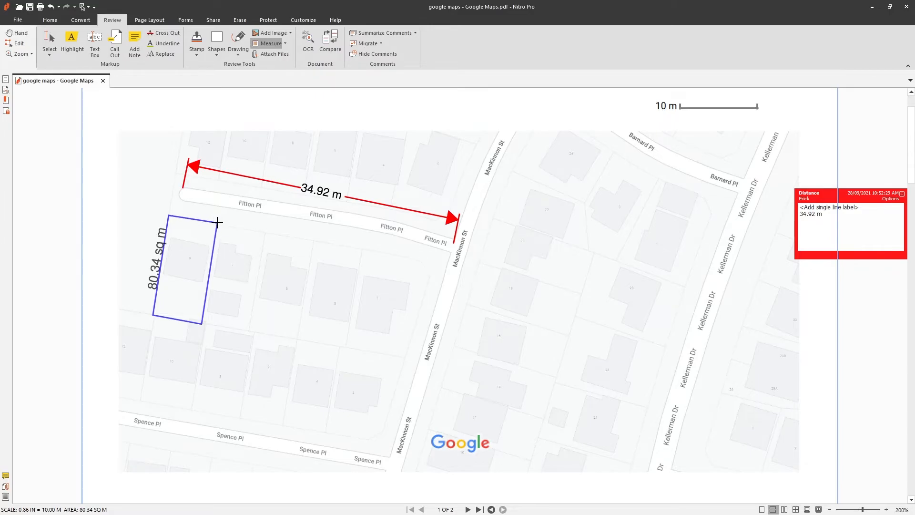
pyautogui.moveTo(228, 228)
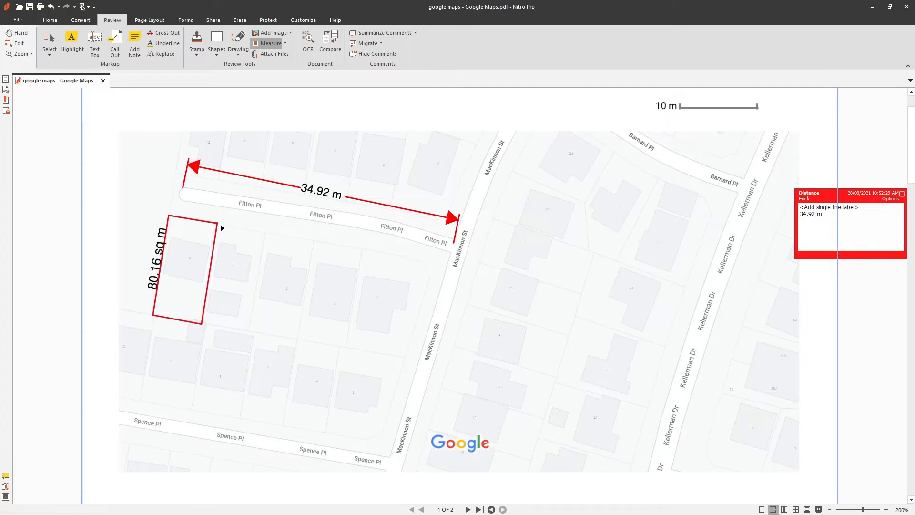
pyautogui.moveTo(222, 228)
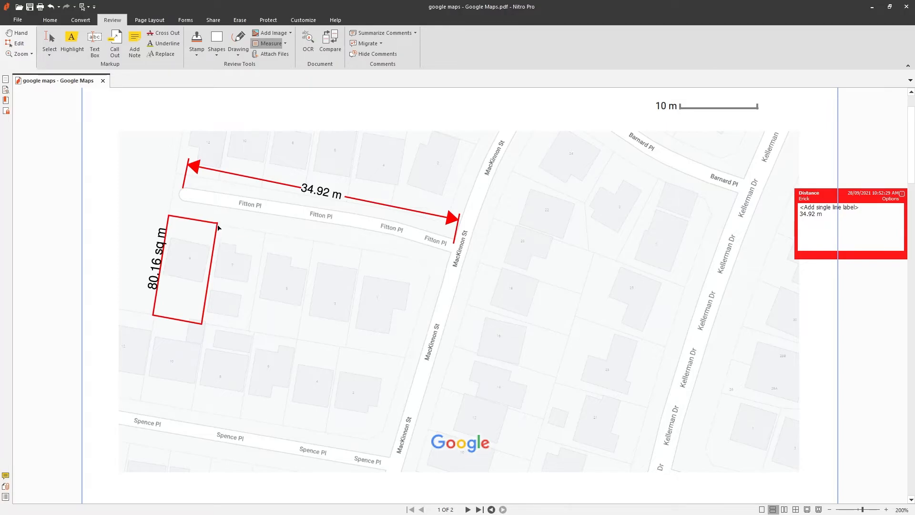
pyautogui.moveTo(219, 227)
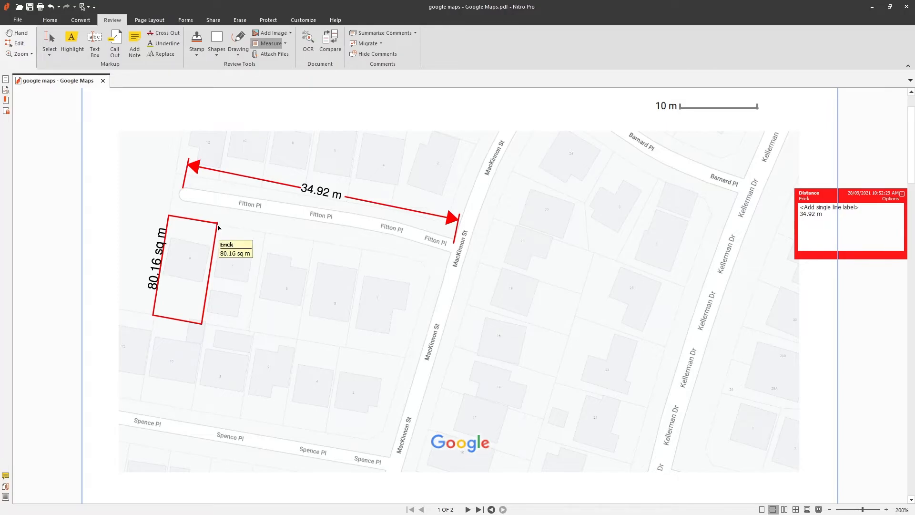
# Step: Open the comment note for the 80.16 sq m area measurement around the lot
pyautogui.click(187, 269)
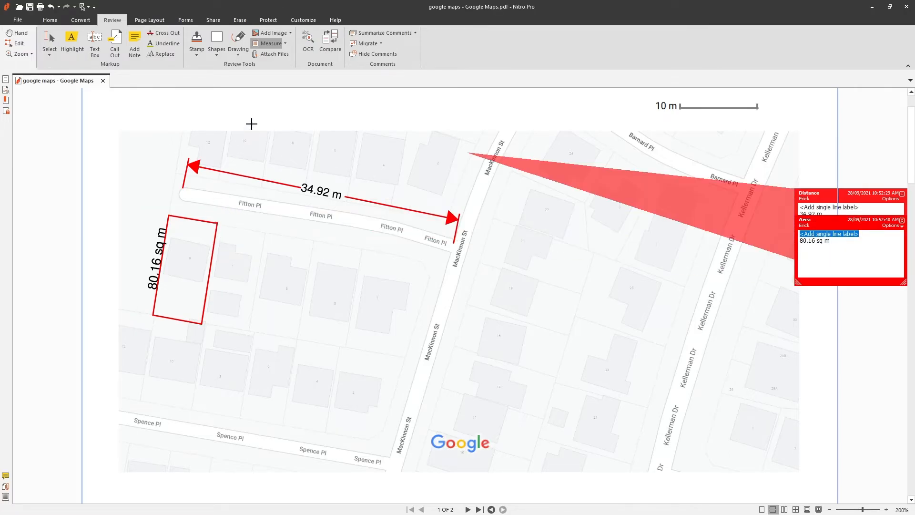
# Step: Draw a Perimeter measurement around the lots above Spence Pl, reading 44.10 m
pyautogui.click(271, 42)
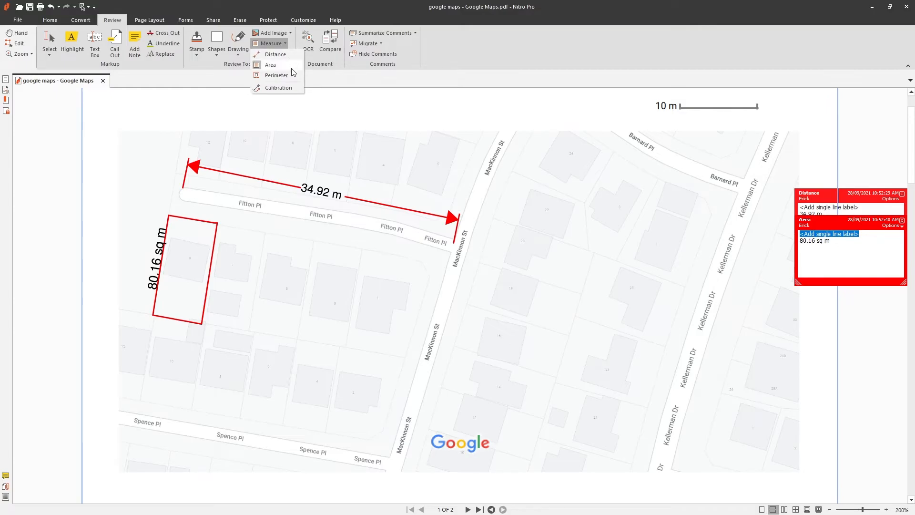
pyautogui.moveTo(293, 81)
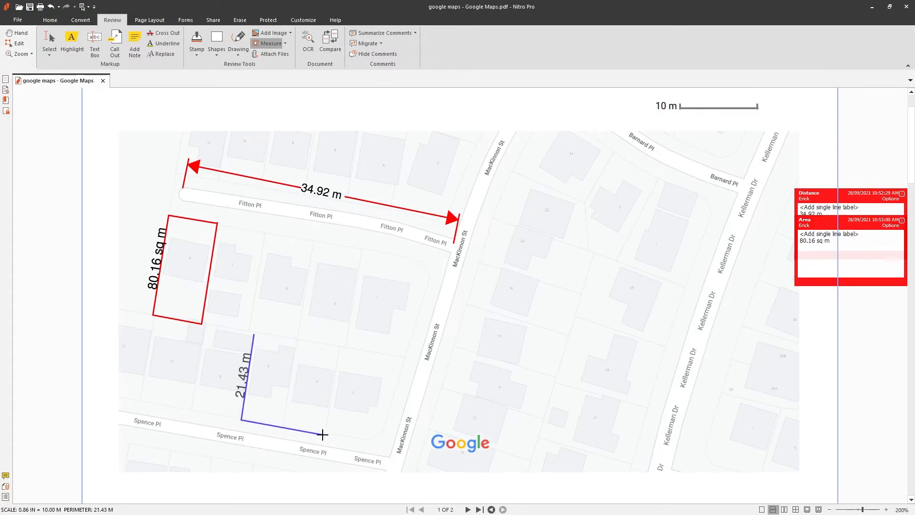
pyautogui.click(340, 346)
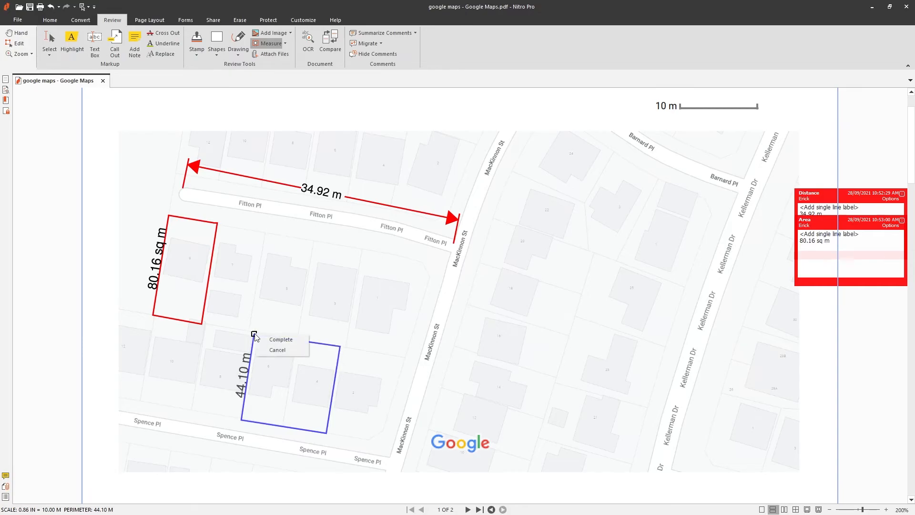
pyautogui.moveTo(299, 344)
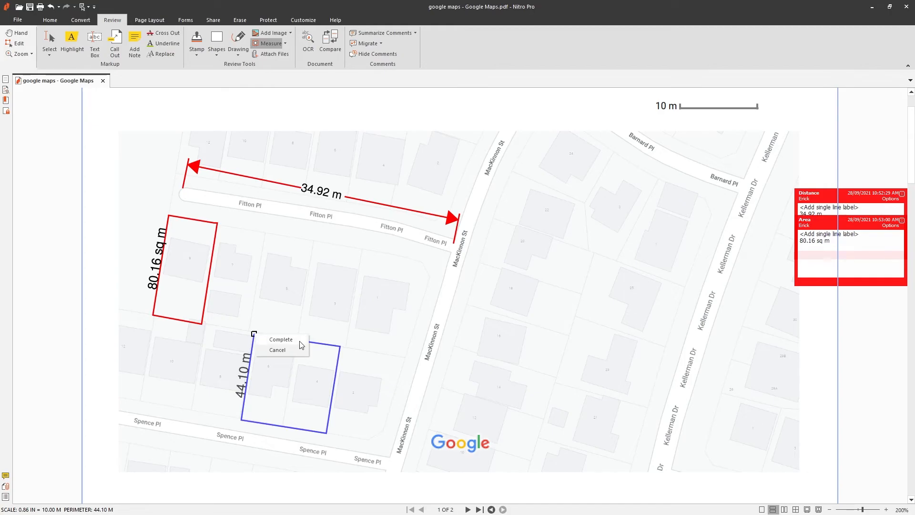
pyautogui.click(281, 339)
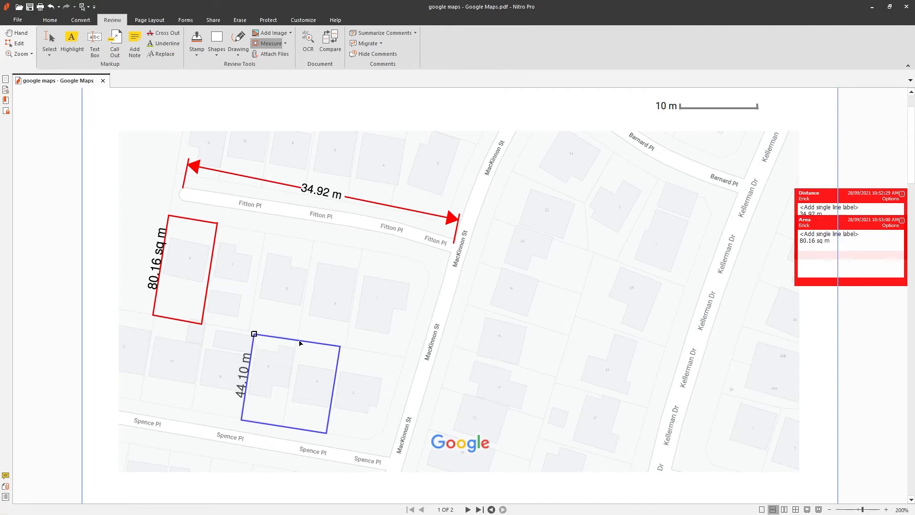
pyautogui.moveTo(300, 343)
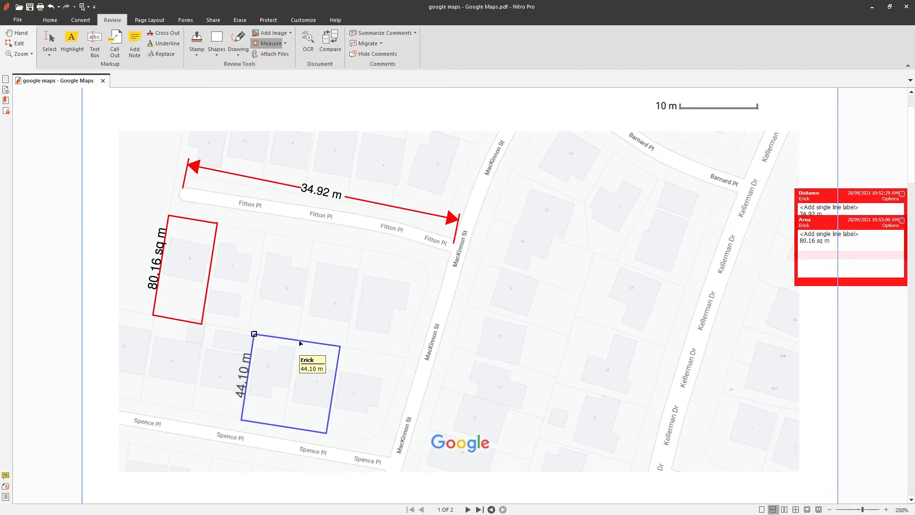